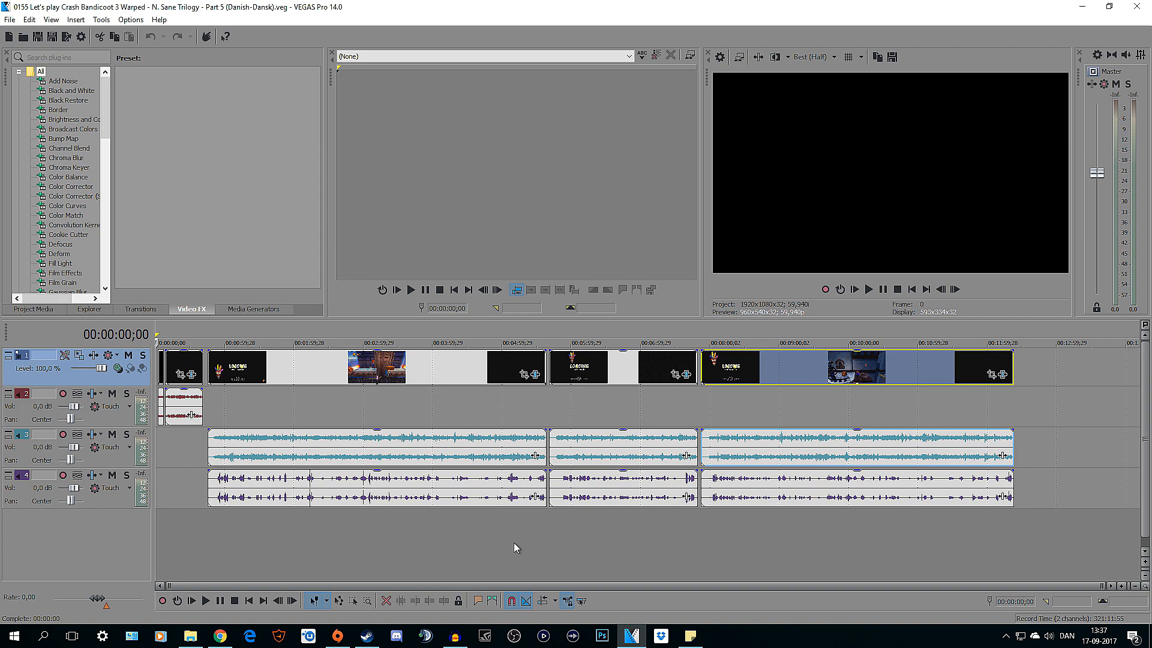
mouse_move(622, 518)
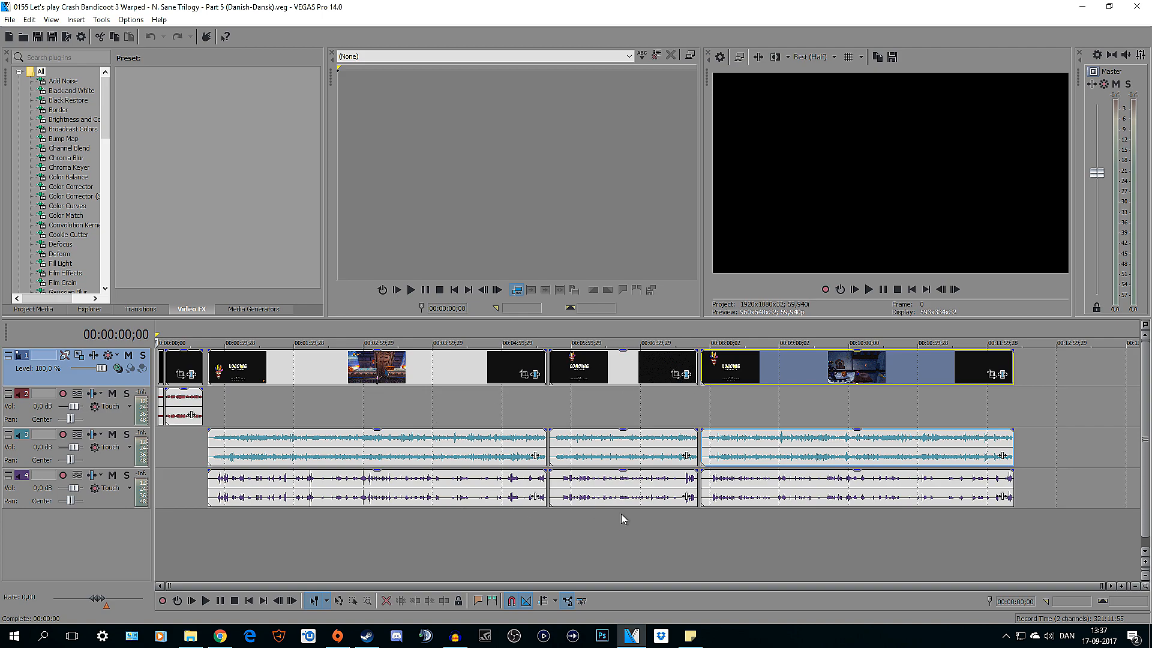
mouse_move(448, 408)
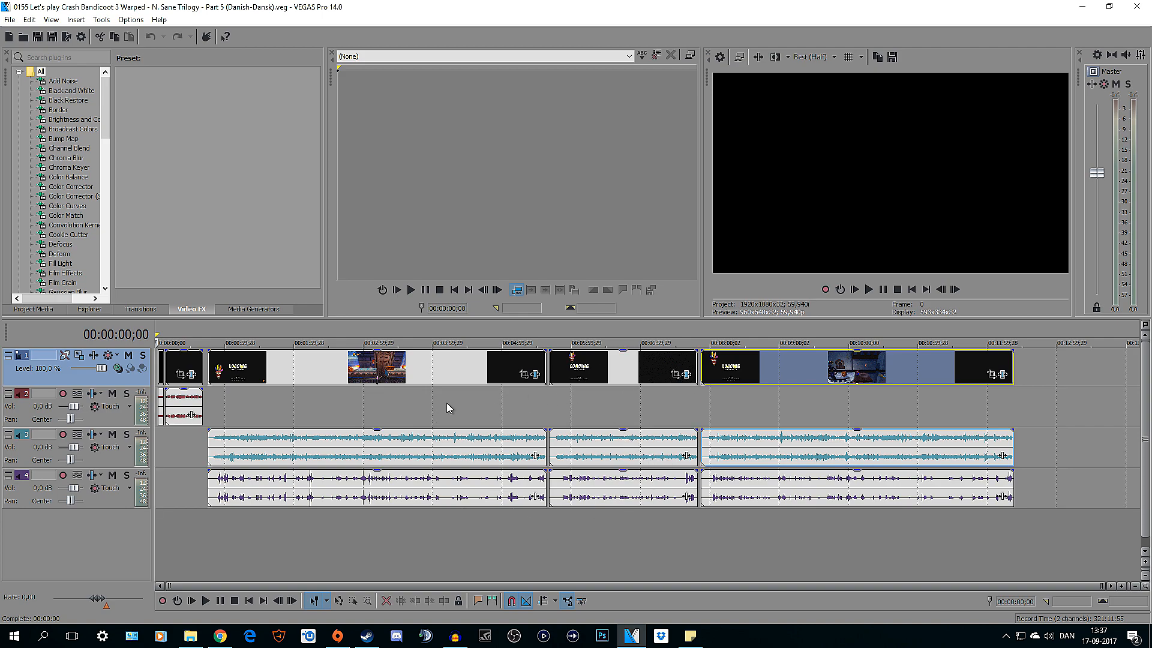
mouse_move(989, 461)
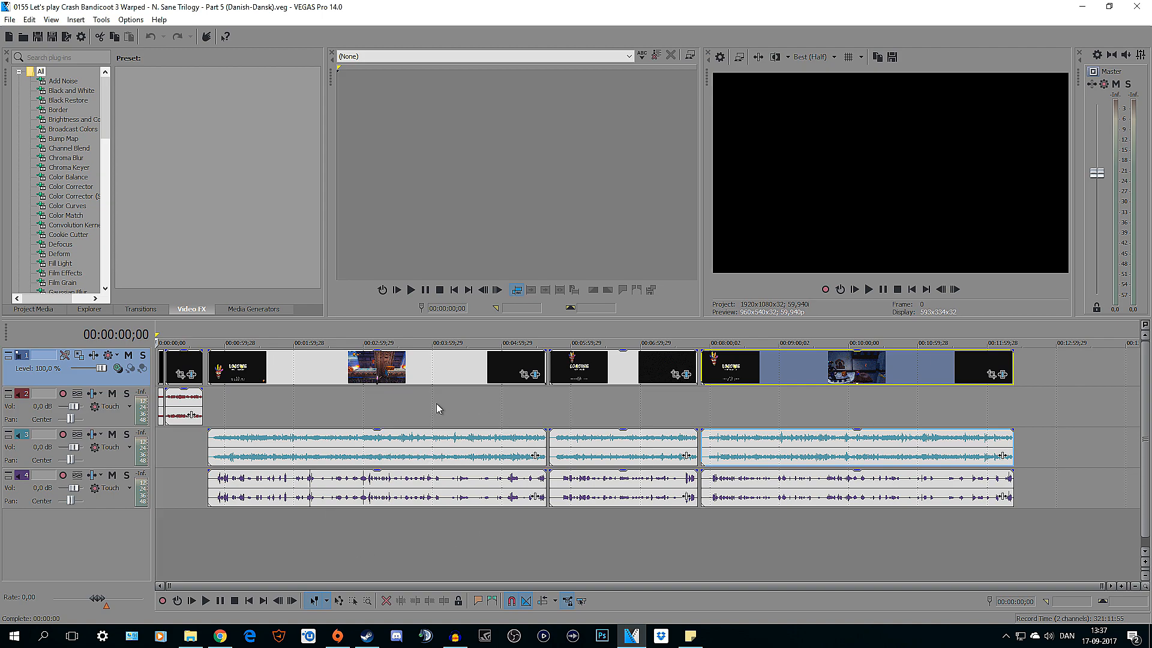
mouse_move(382, 446)
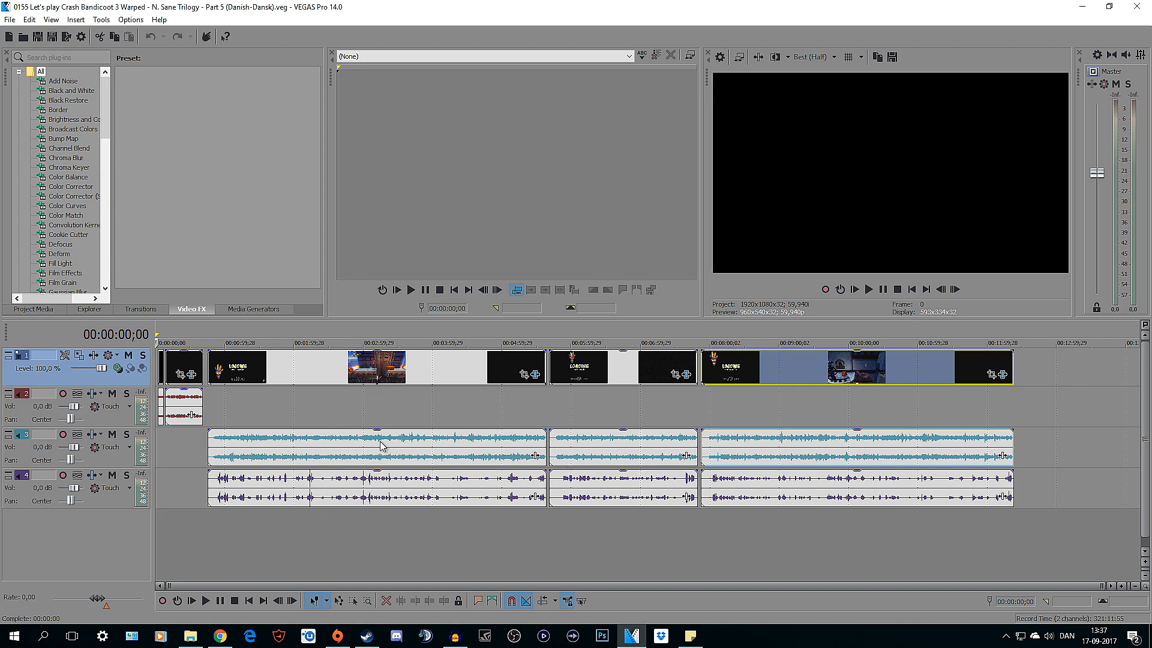
Bring up the Crash Bandicoot 3 Part 05 folder, then clear it and VEGAS away to show the desktop.
left_click(189, 636)
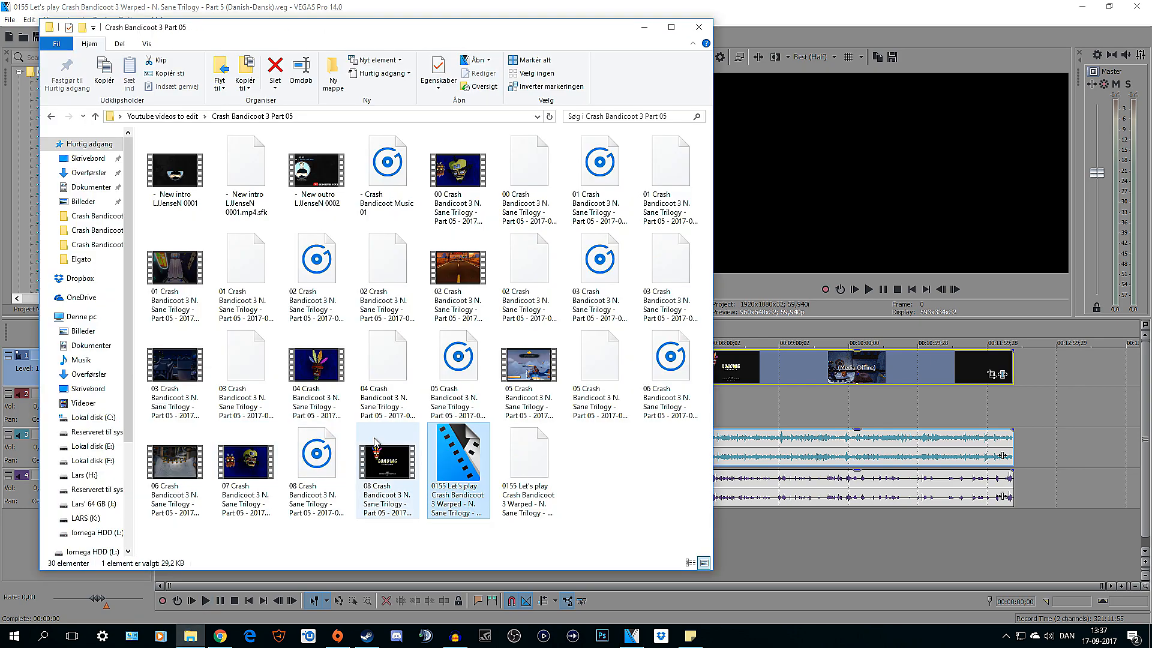
left_click(316, 360)
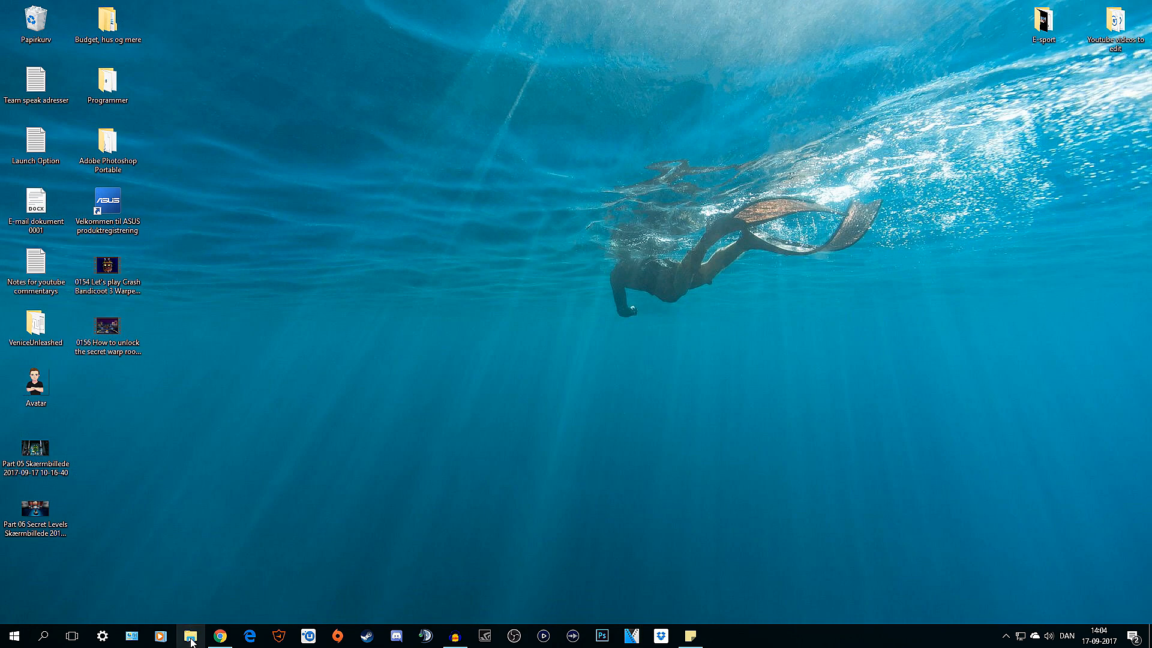
Browse C:\Programmer\VEGAS\VEGAS Pro 14.0\FileIO Plug-Ins, peek inside compoundplug, and come back.
left_click(190, 635)
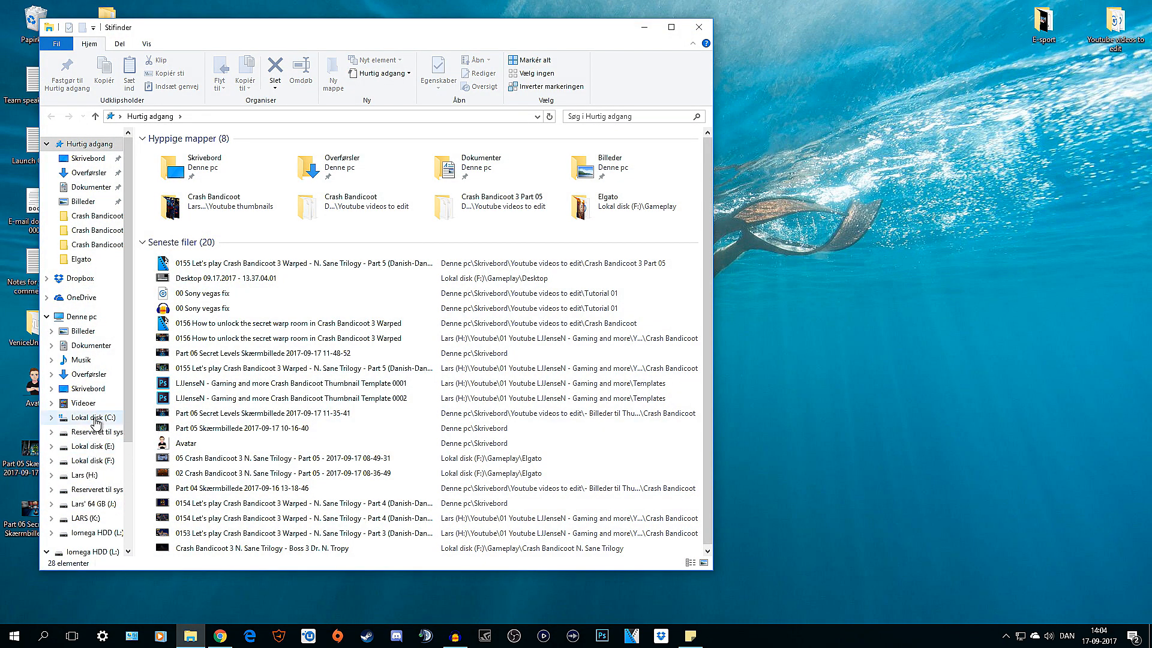
left_click(94, 417)
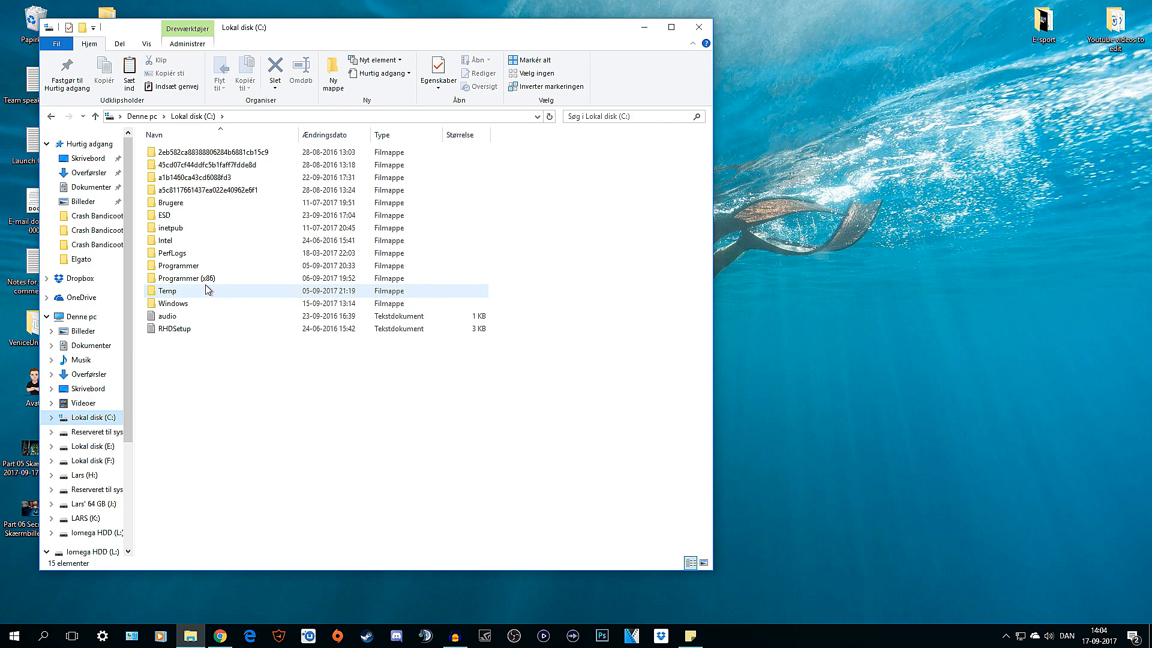
double_click(177, 265)
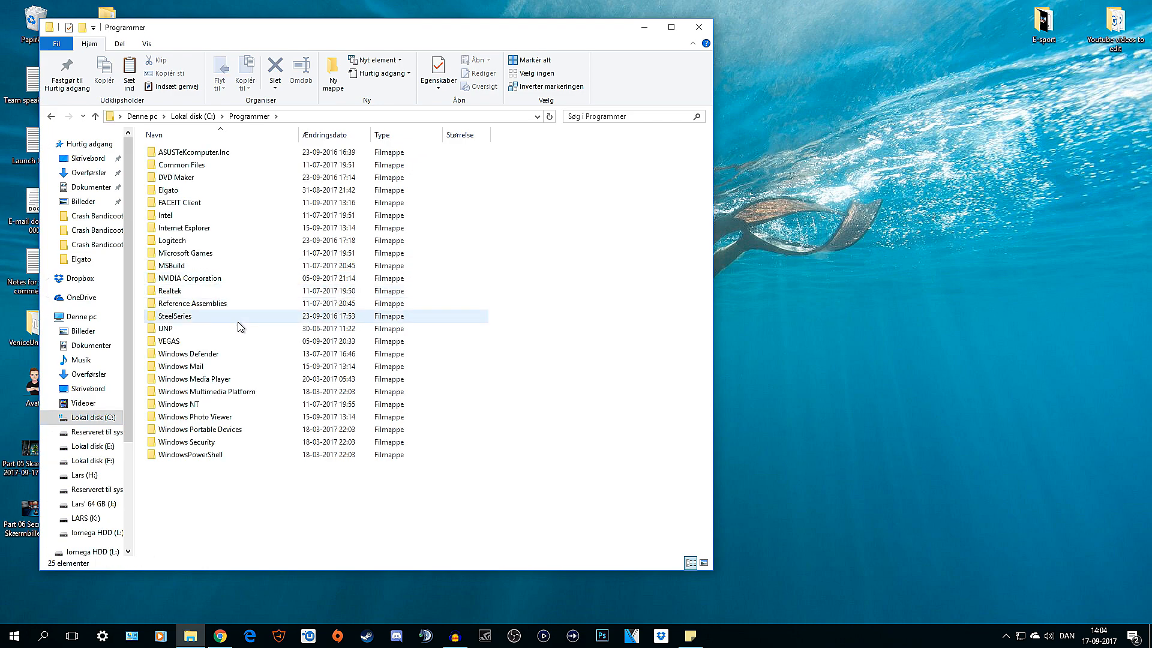
double_click(169, 340)
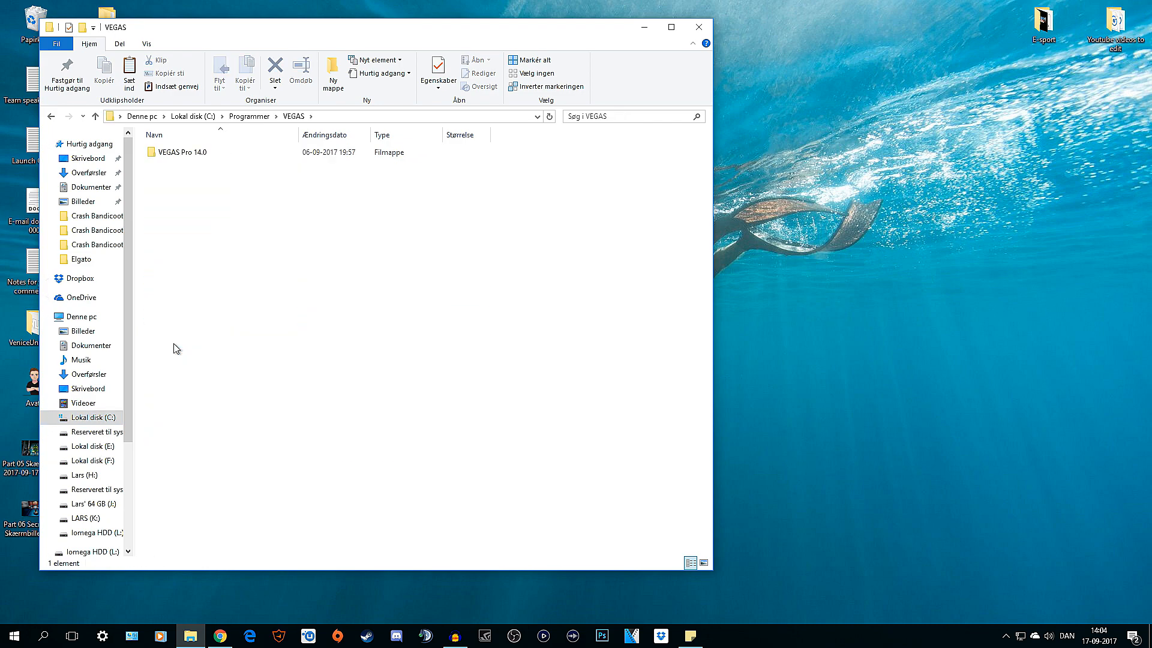
mouse_move(208, 282)
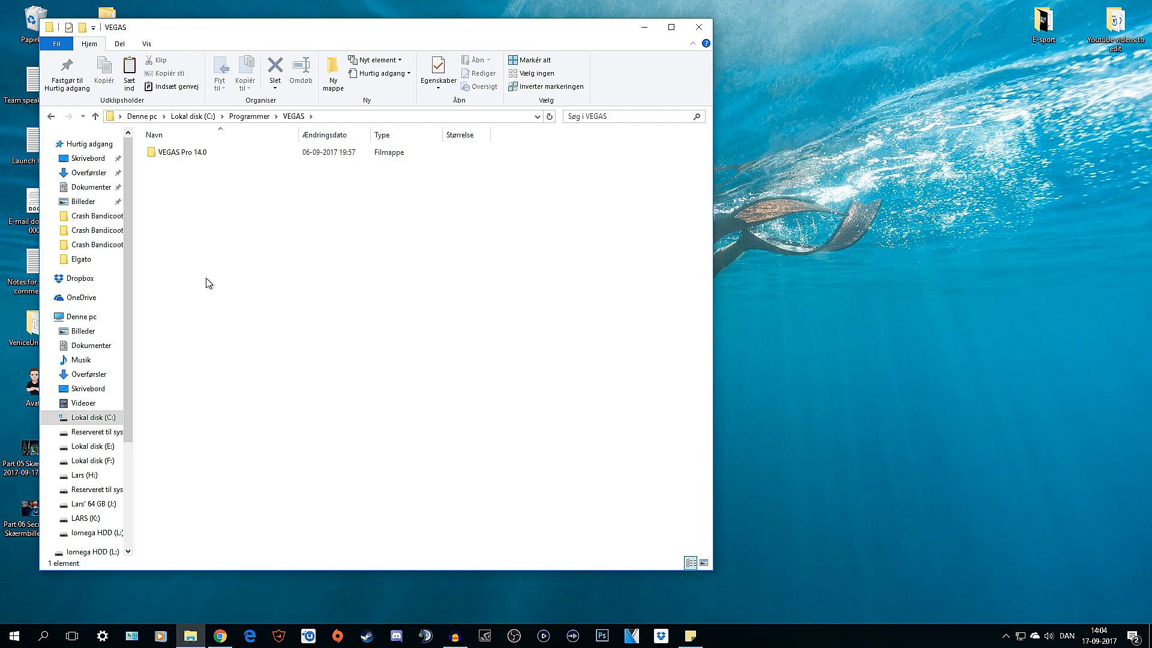
mouse_move(217, 213)
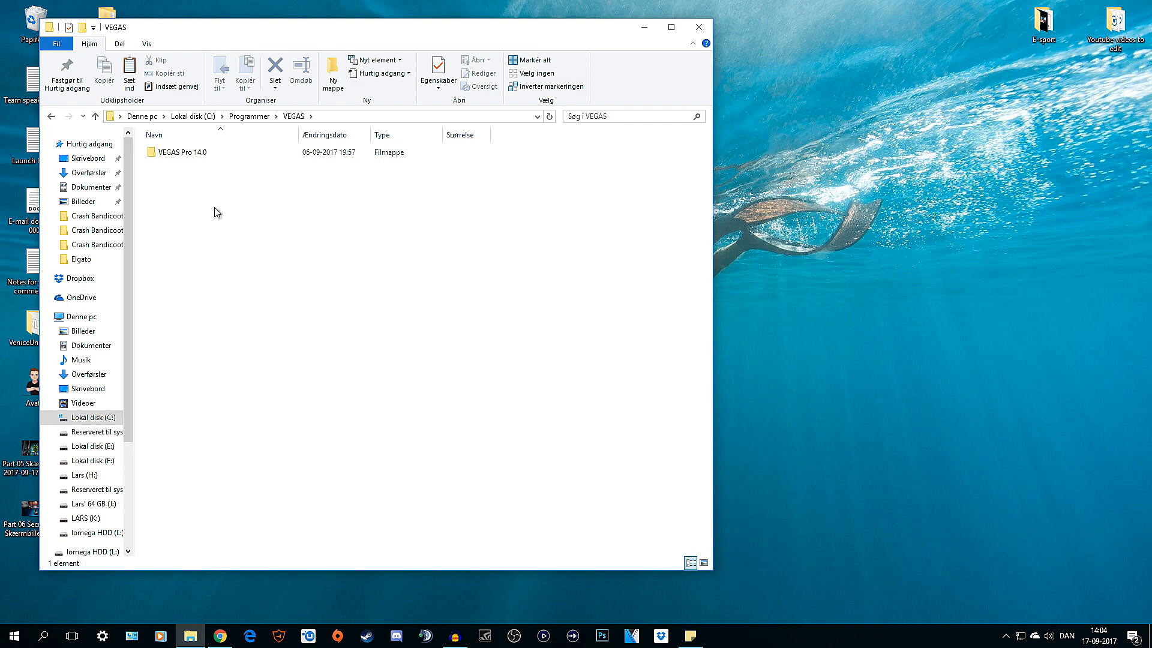
left_click(180, 152)
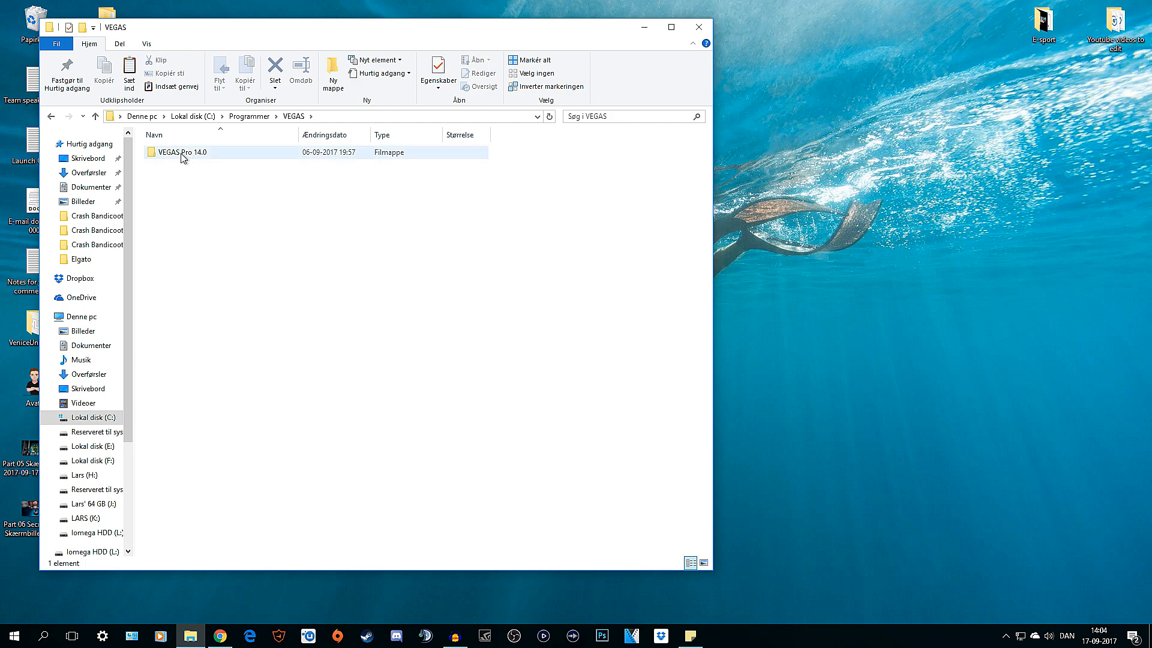
double_click(180, 152)
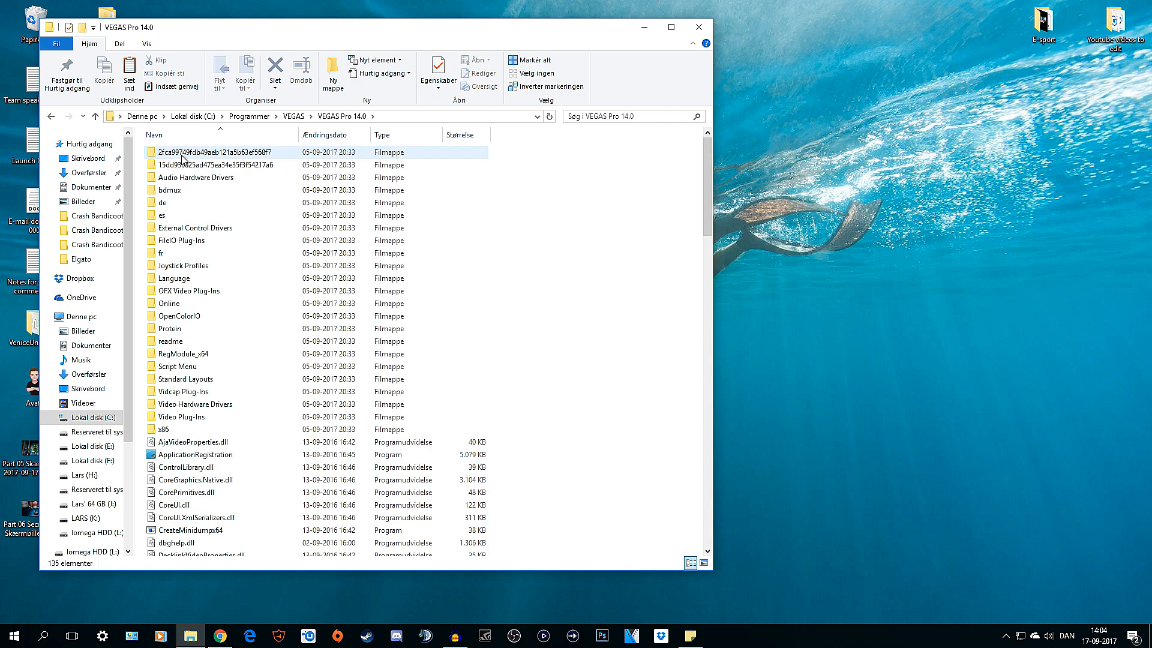
mouse_move(193, 241)
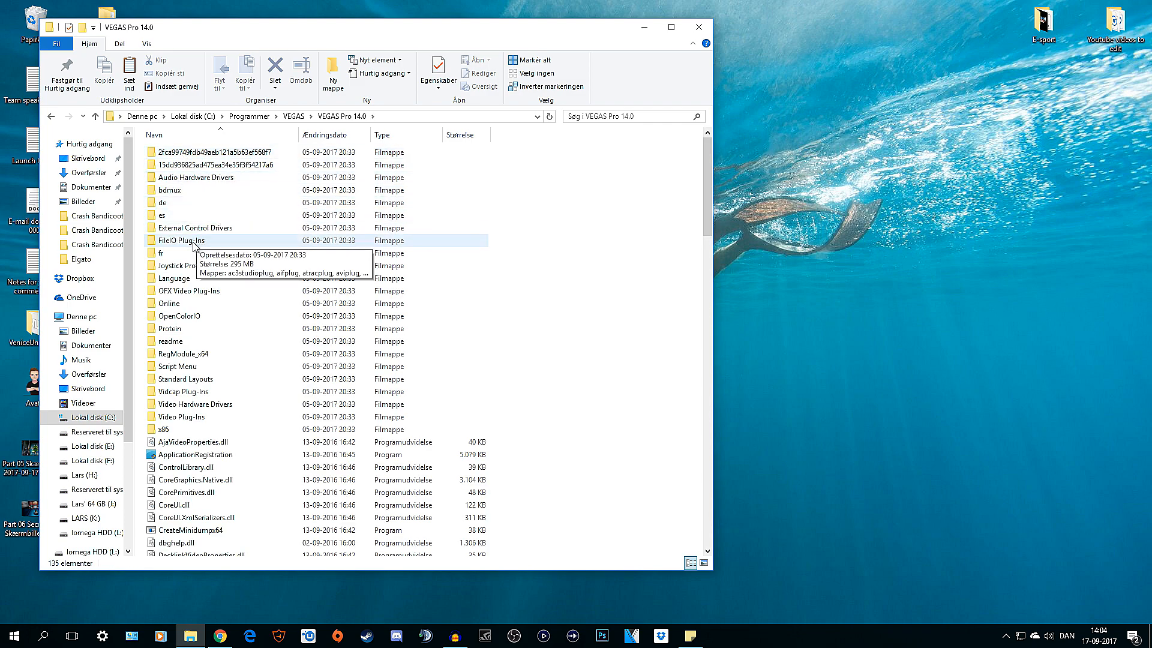
mouse_move(192, 247)
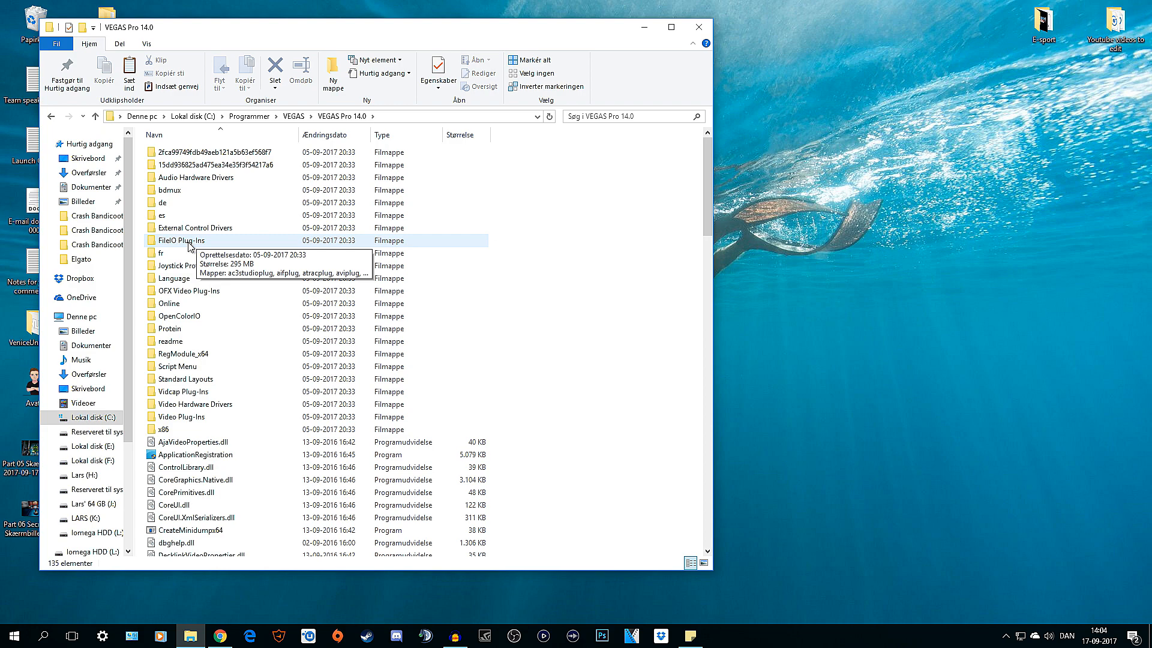
double_click(180, 240)
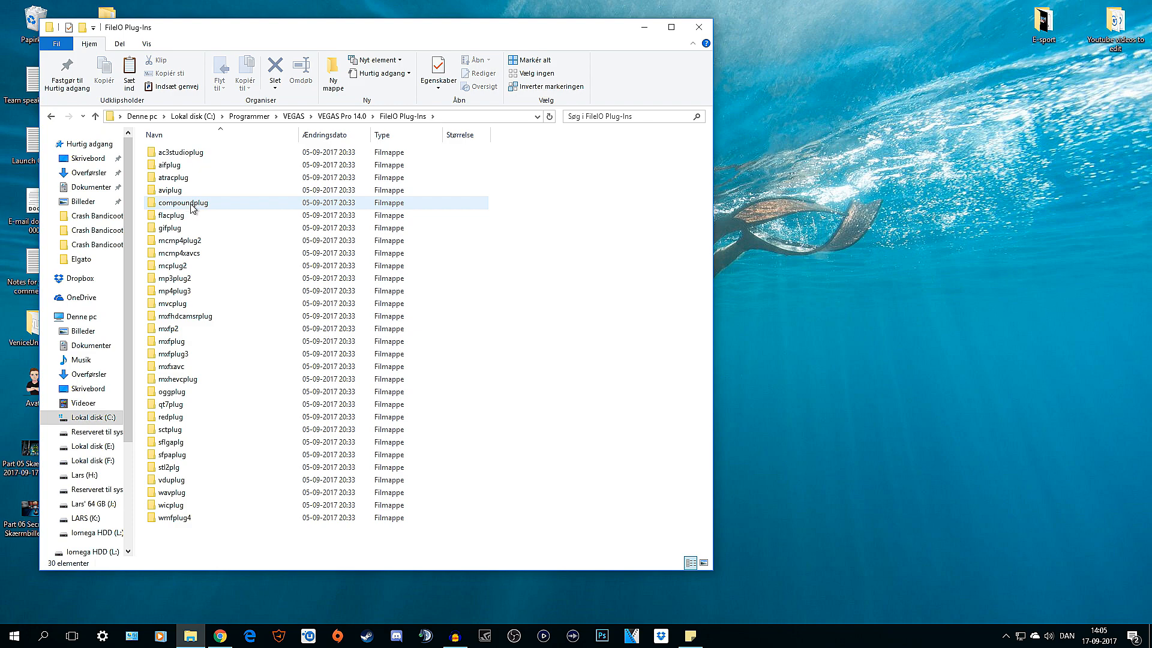
double_click(182, 202)
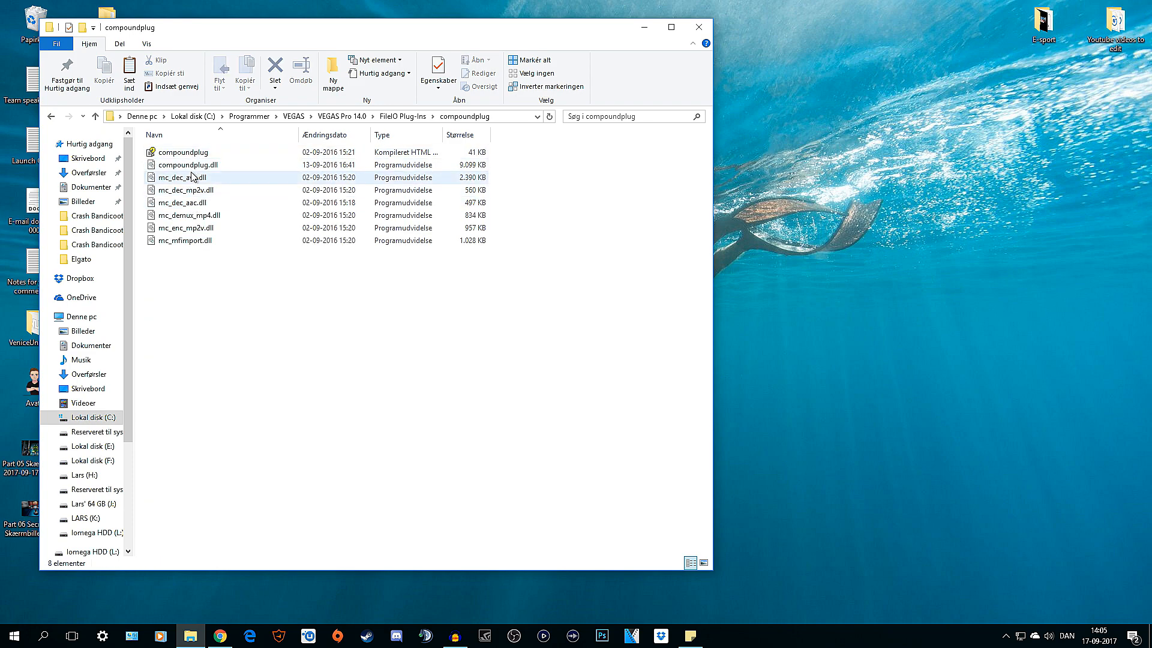
left_click(50, 116)
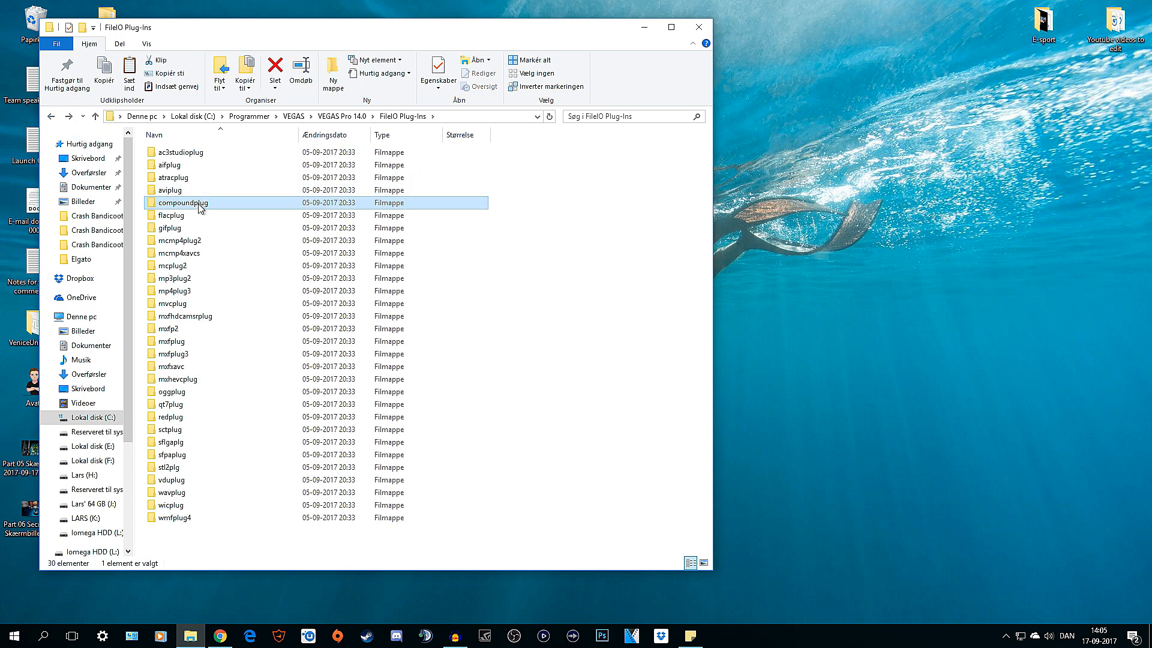
Start renaming the compoundplug folder with its Omdøb context-menu option.
right_click(198, 209)
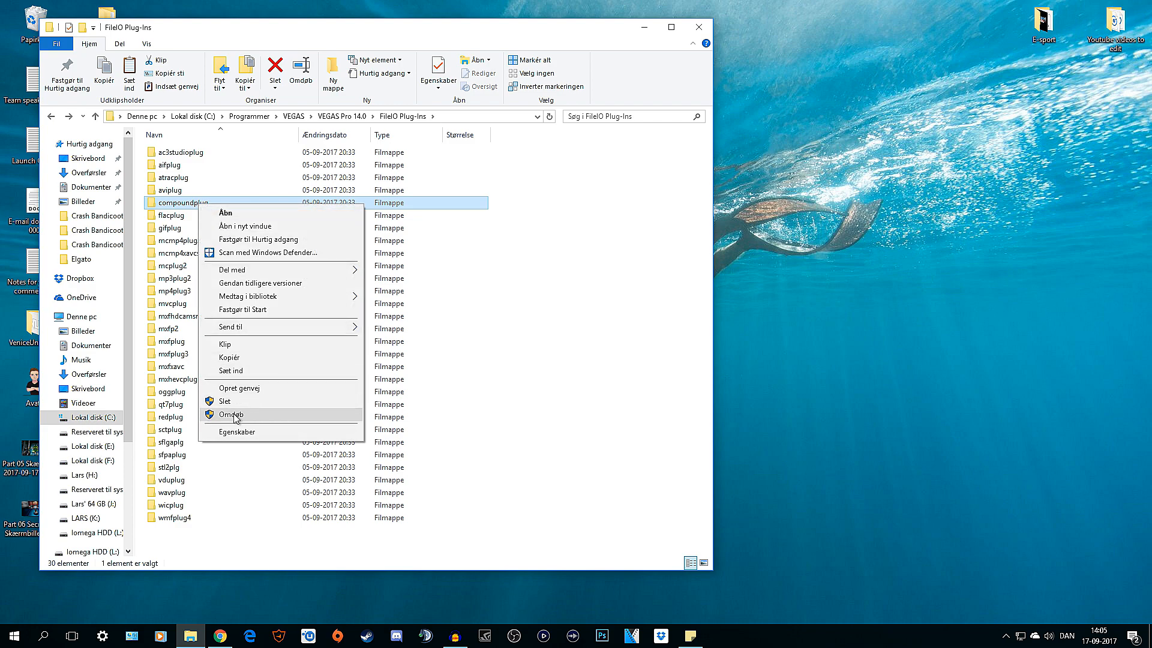
left_click(233, 415)
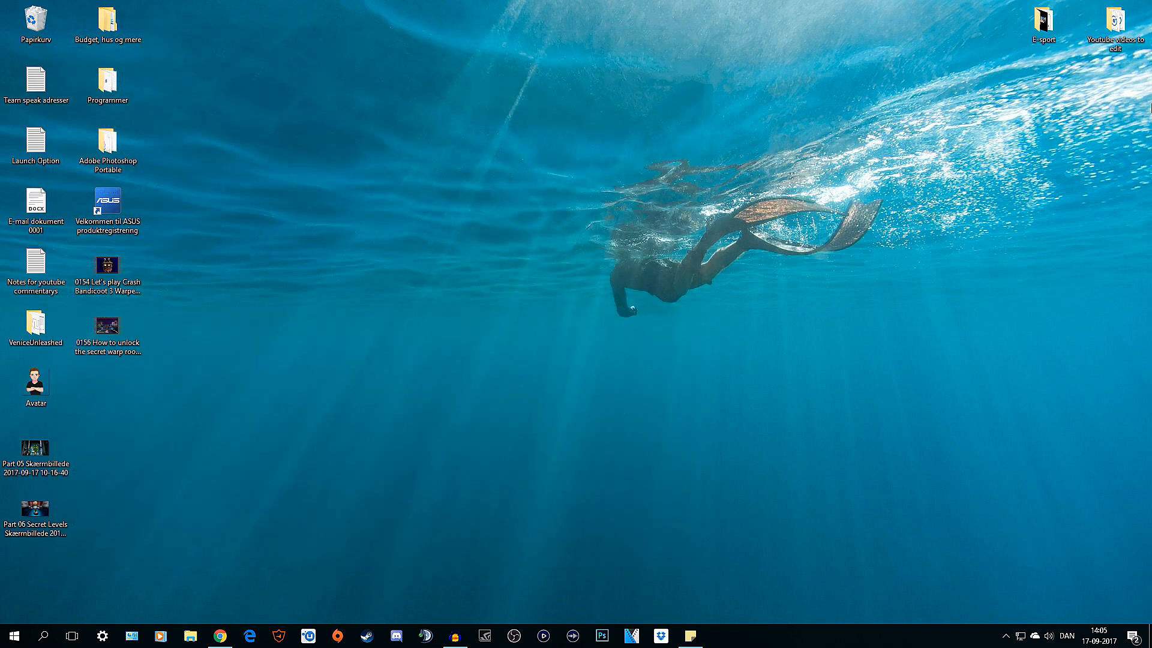
Open the desktop's Youtube videos to edit folder and its Crash Bandicoot 3 Part 06 subfolder.
left_click(1116, 23)
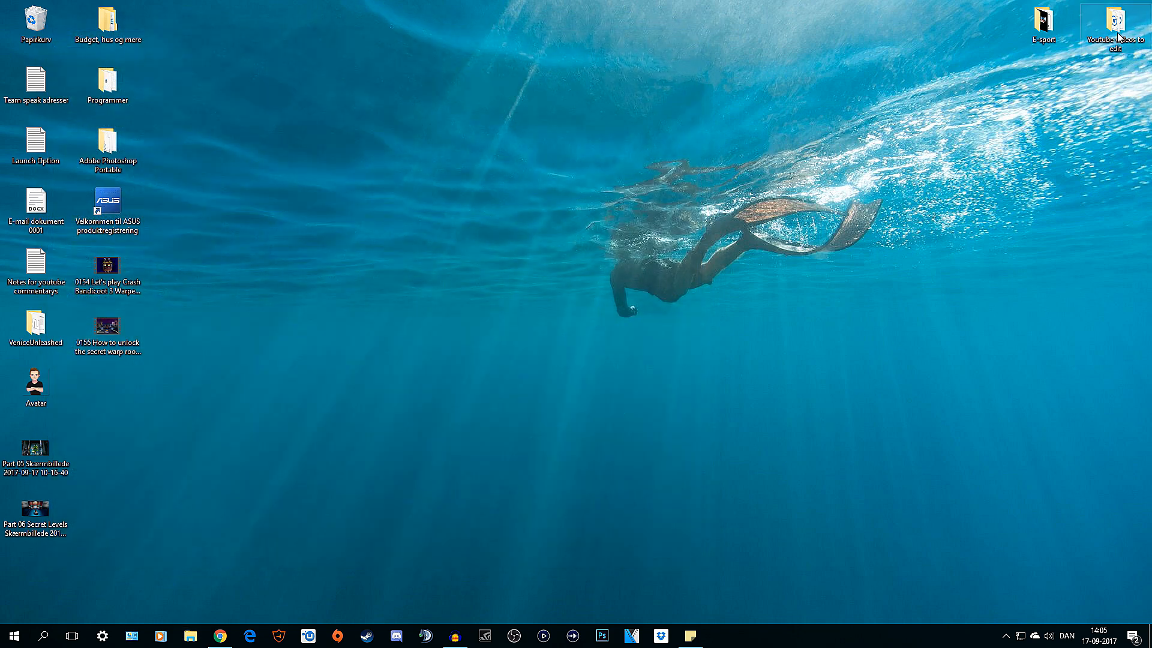
double_click(1116, 21)
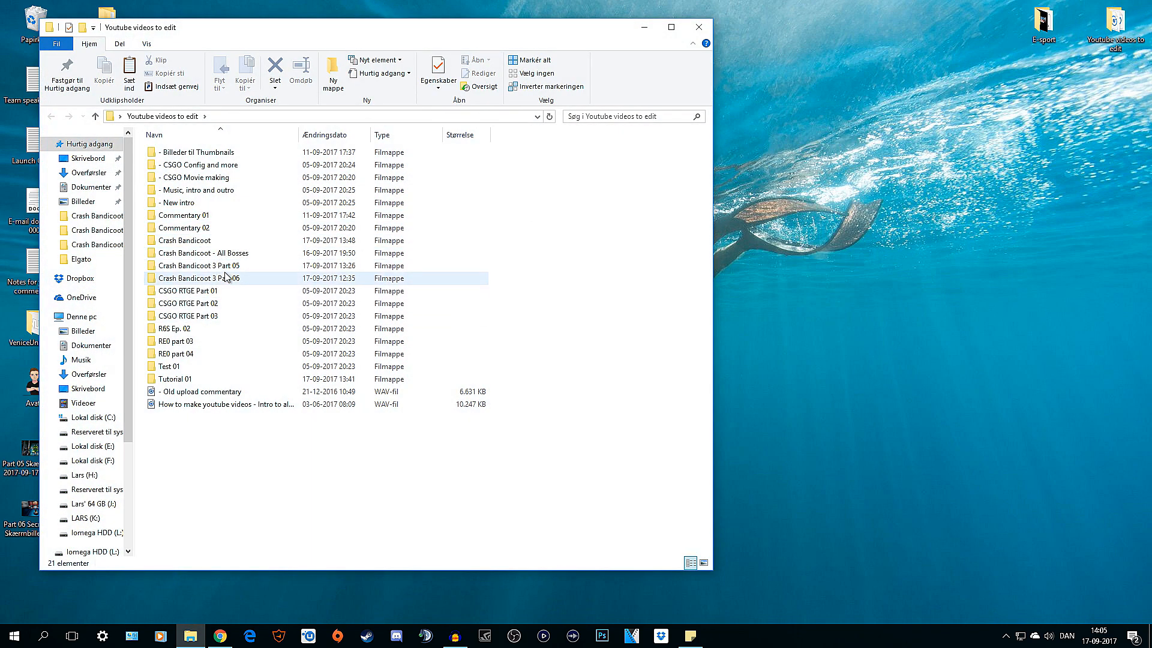
double_click(198, 265)
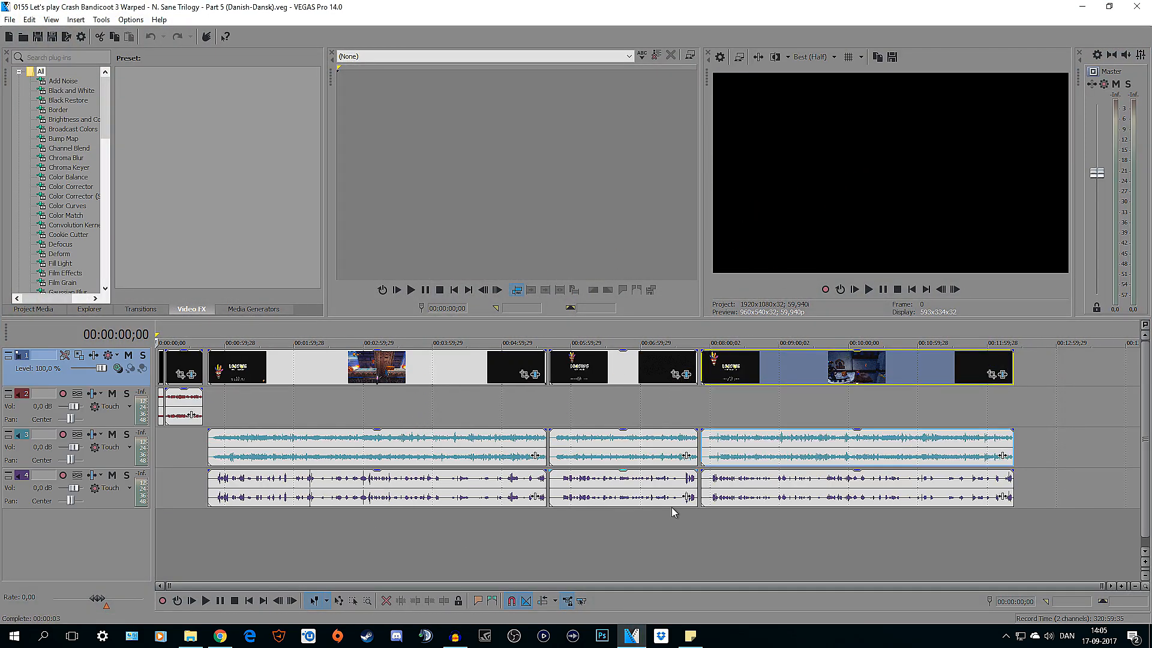
mouse_move(352, 520)
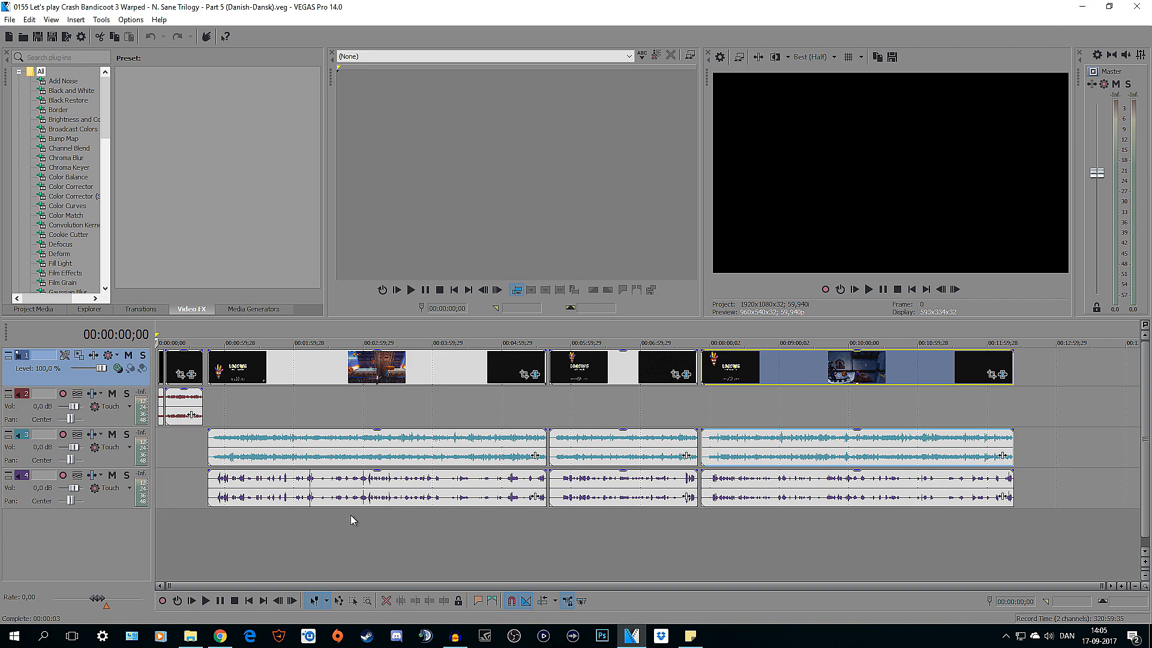
Place the new clip on tracks 1 and 2 after the final gameplay clip.
left_click(189, 636)
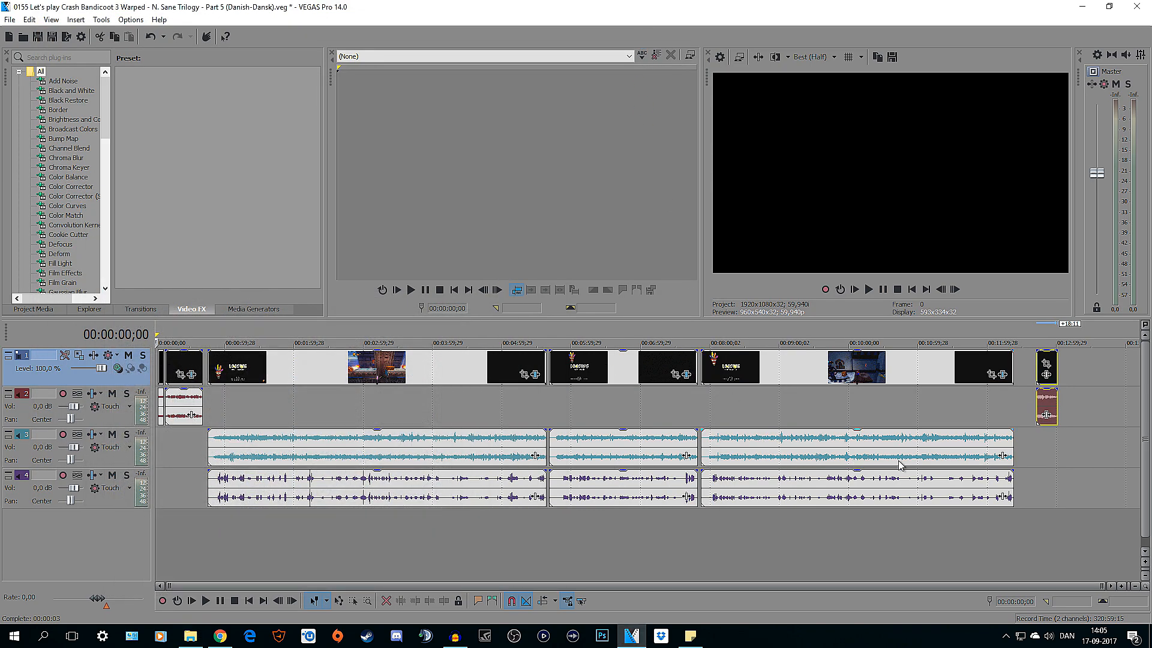
left_click(1046, 366)
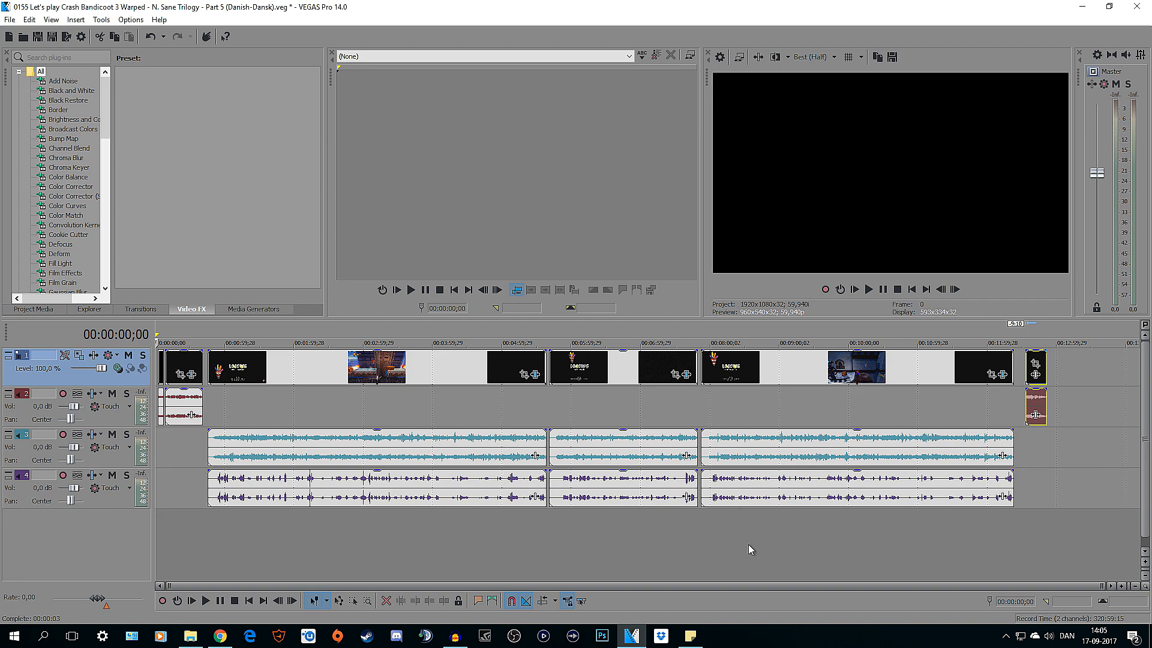
mouse_move(717, 543)
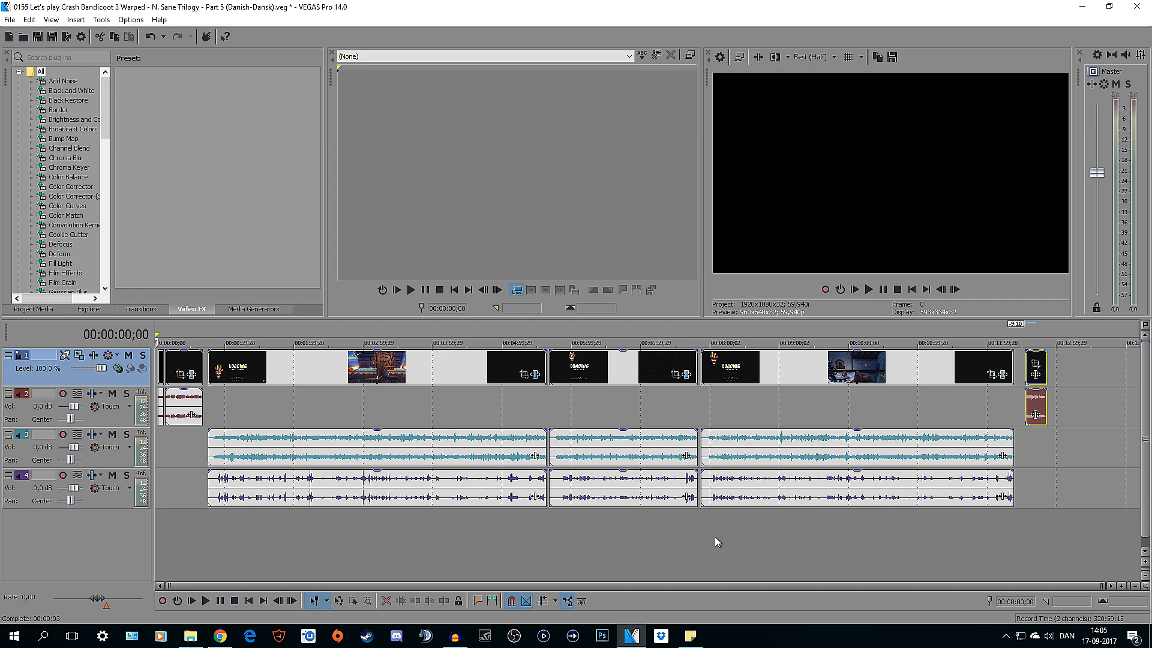
mouse_move(674, 541)
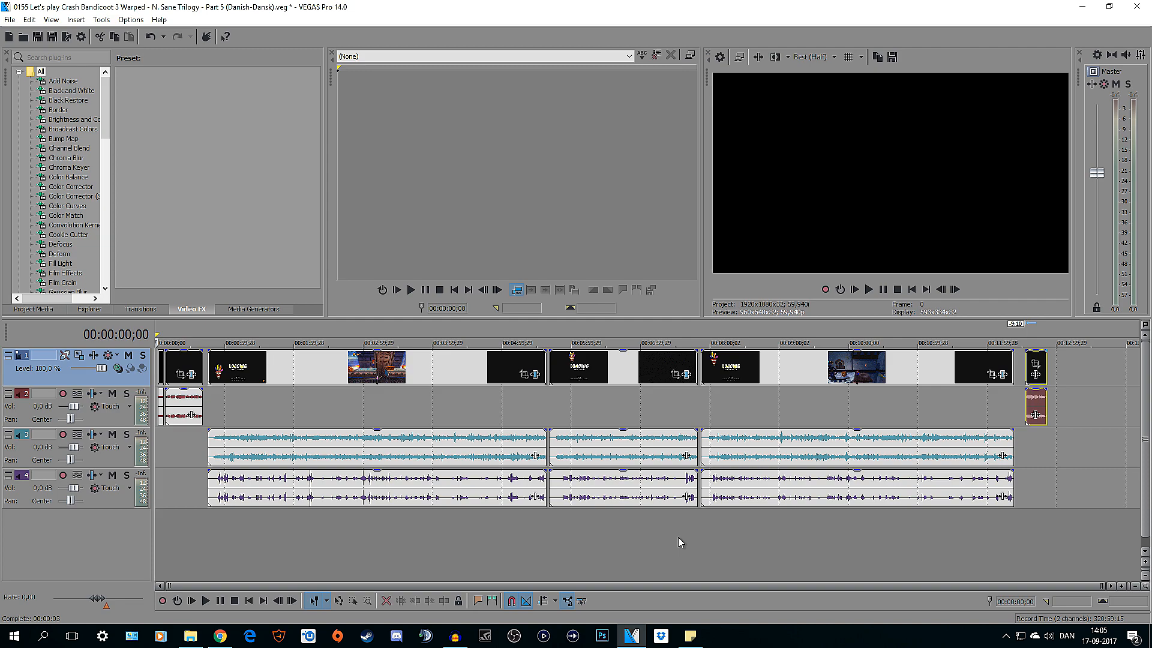
mouse_move(408, 560)
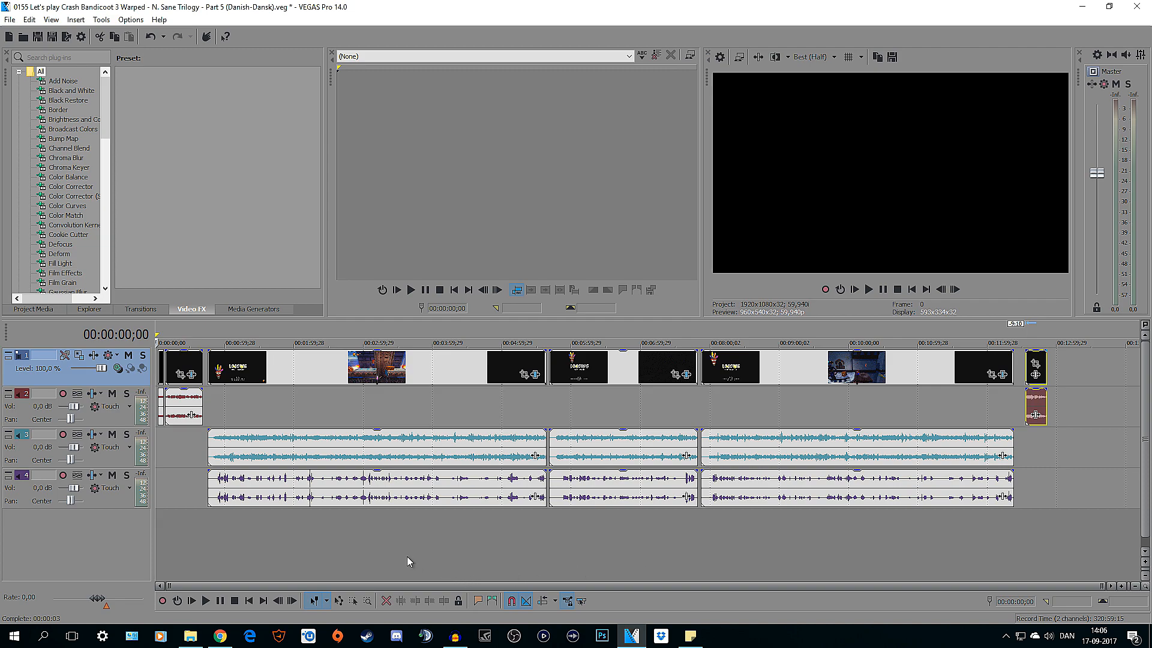
mouse_move(370, 553)
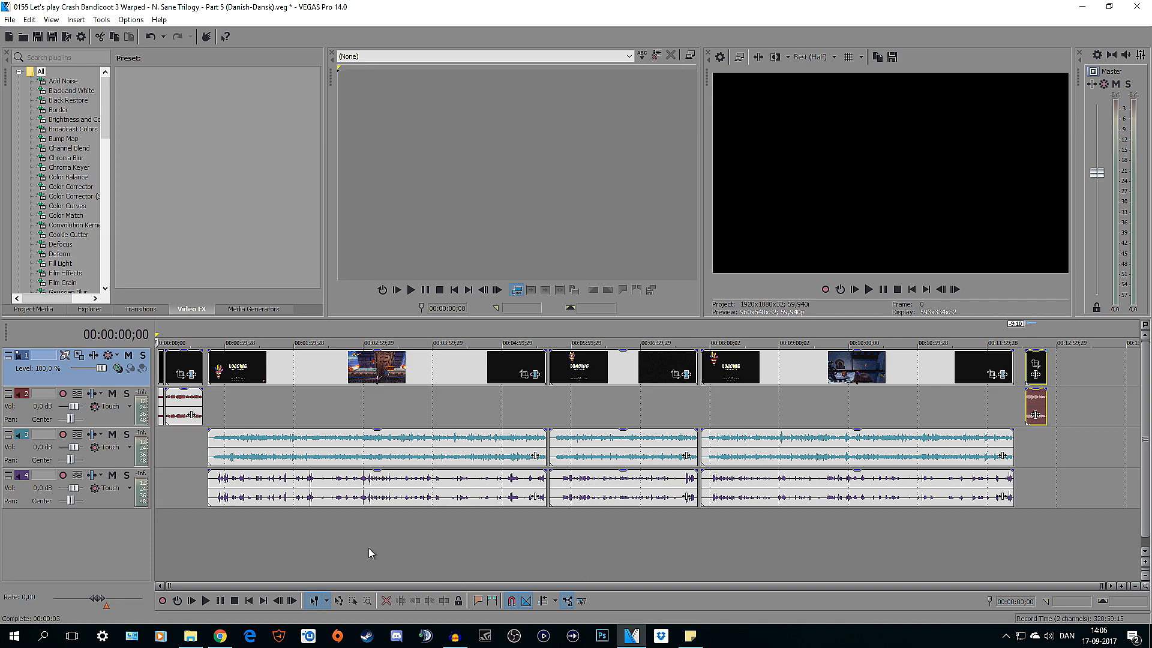